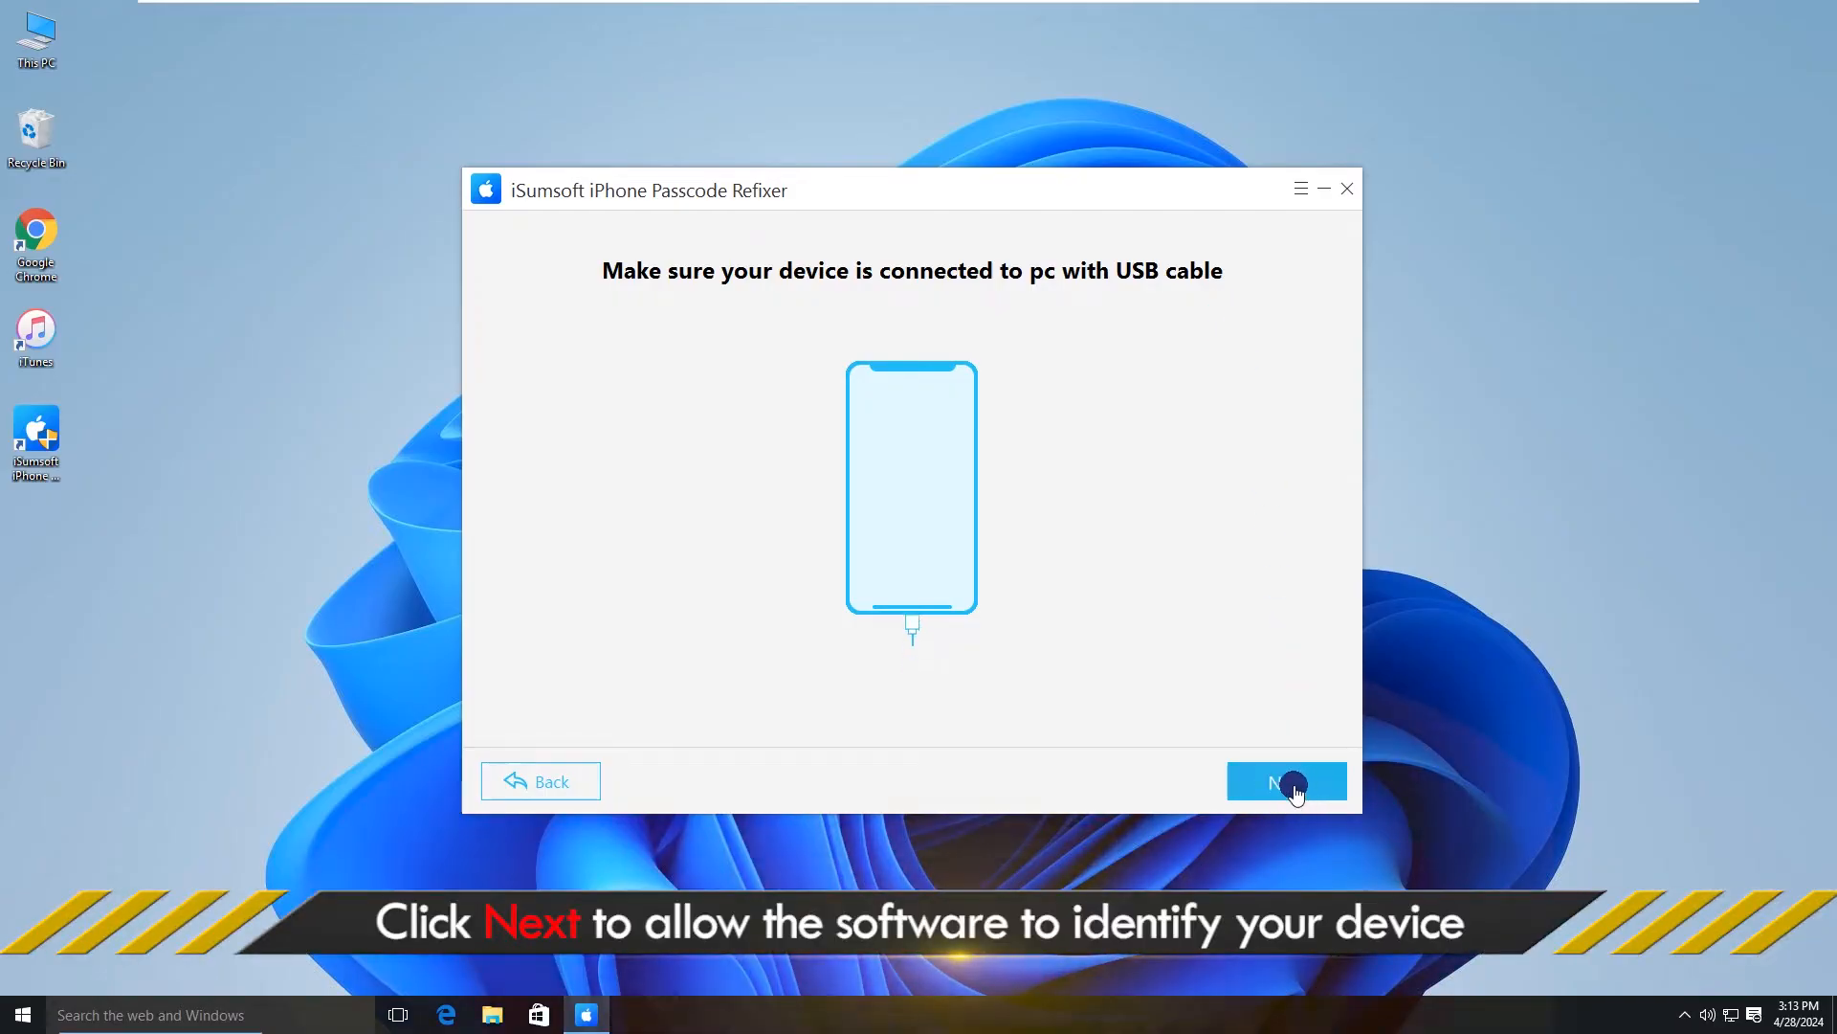
# Step: Proceed past the connection check so the connected iPhone 12 is detected
pyautogui.click(1286, 781)
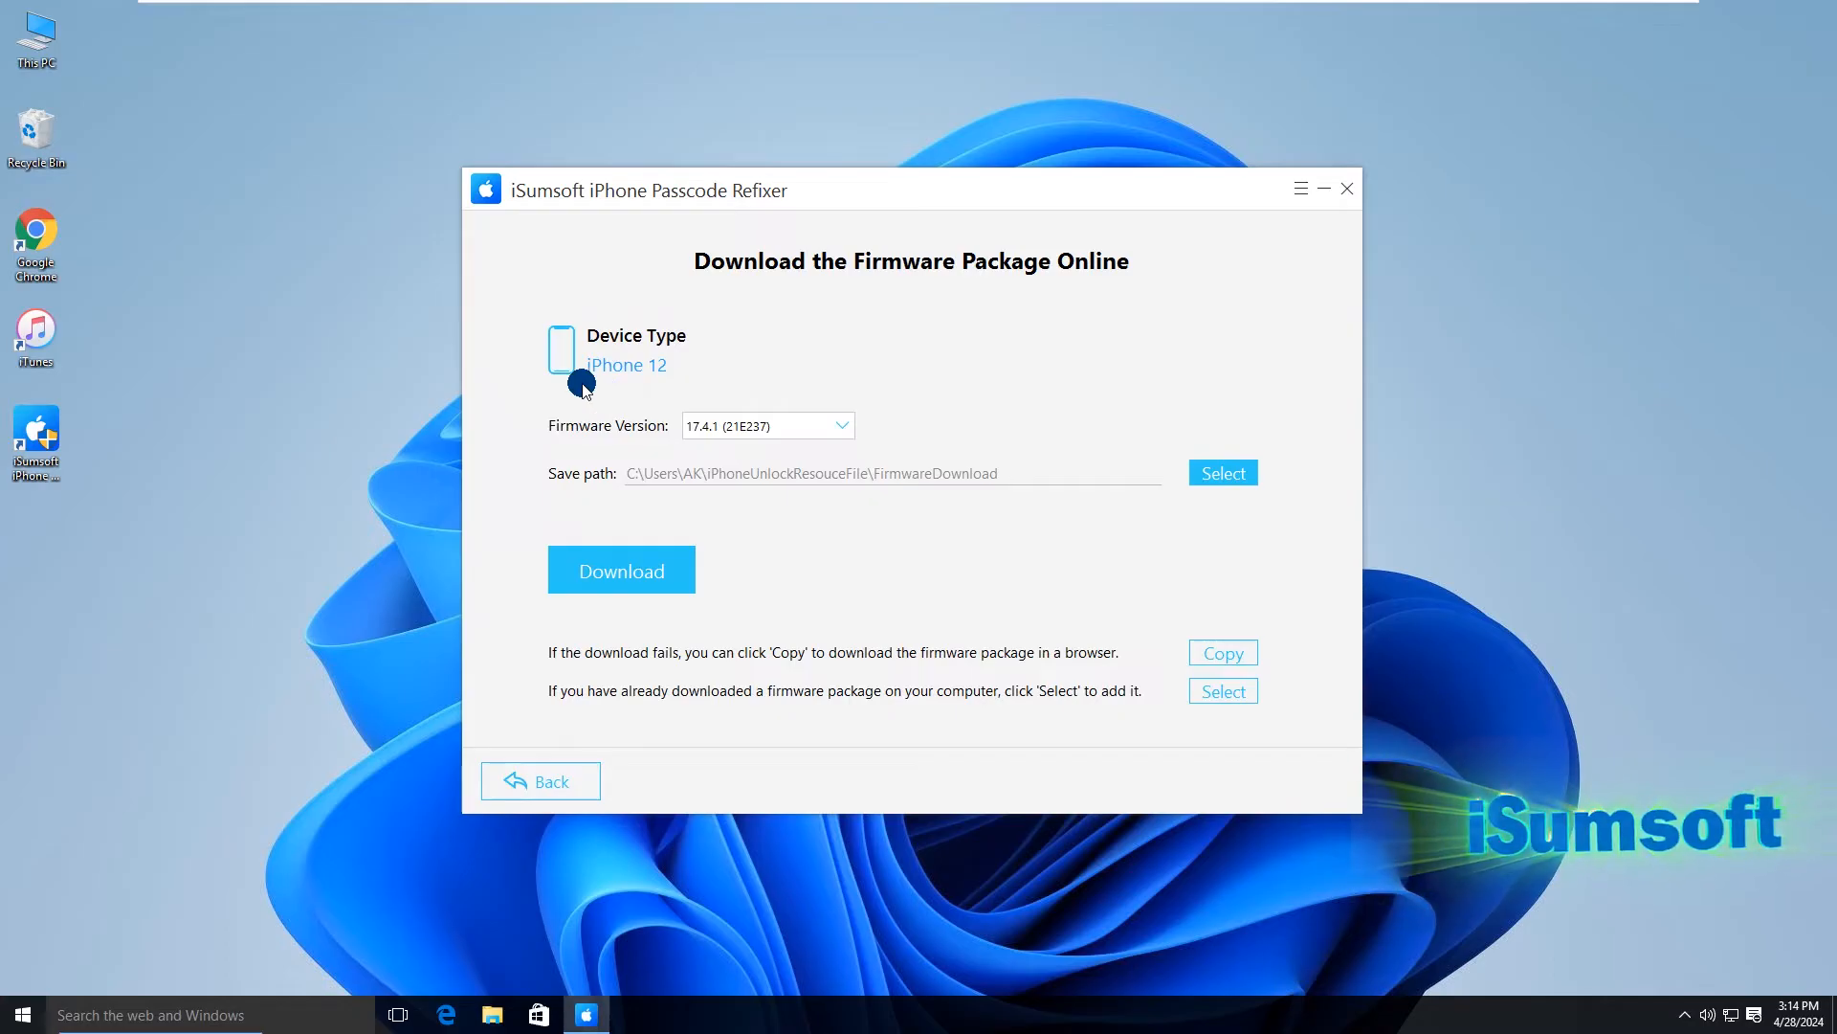
pyautogui.moveTo(790, 364)
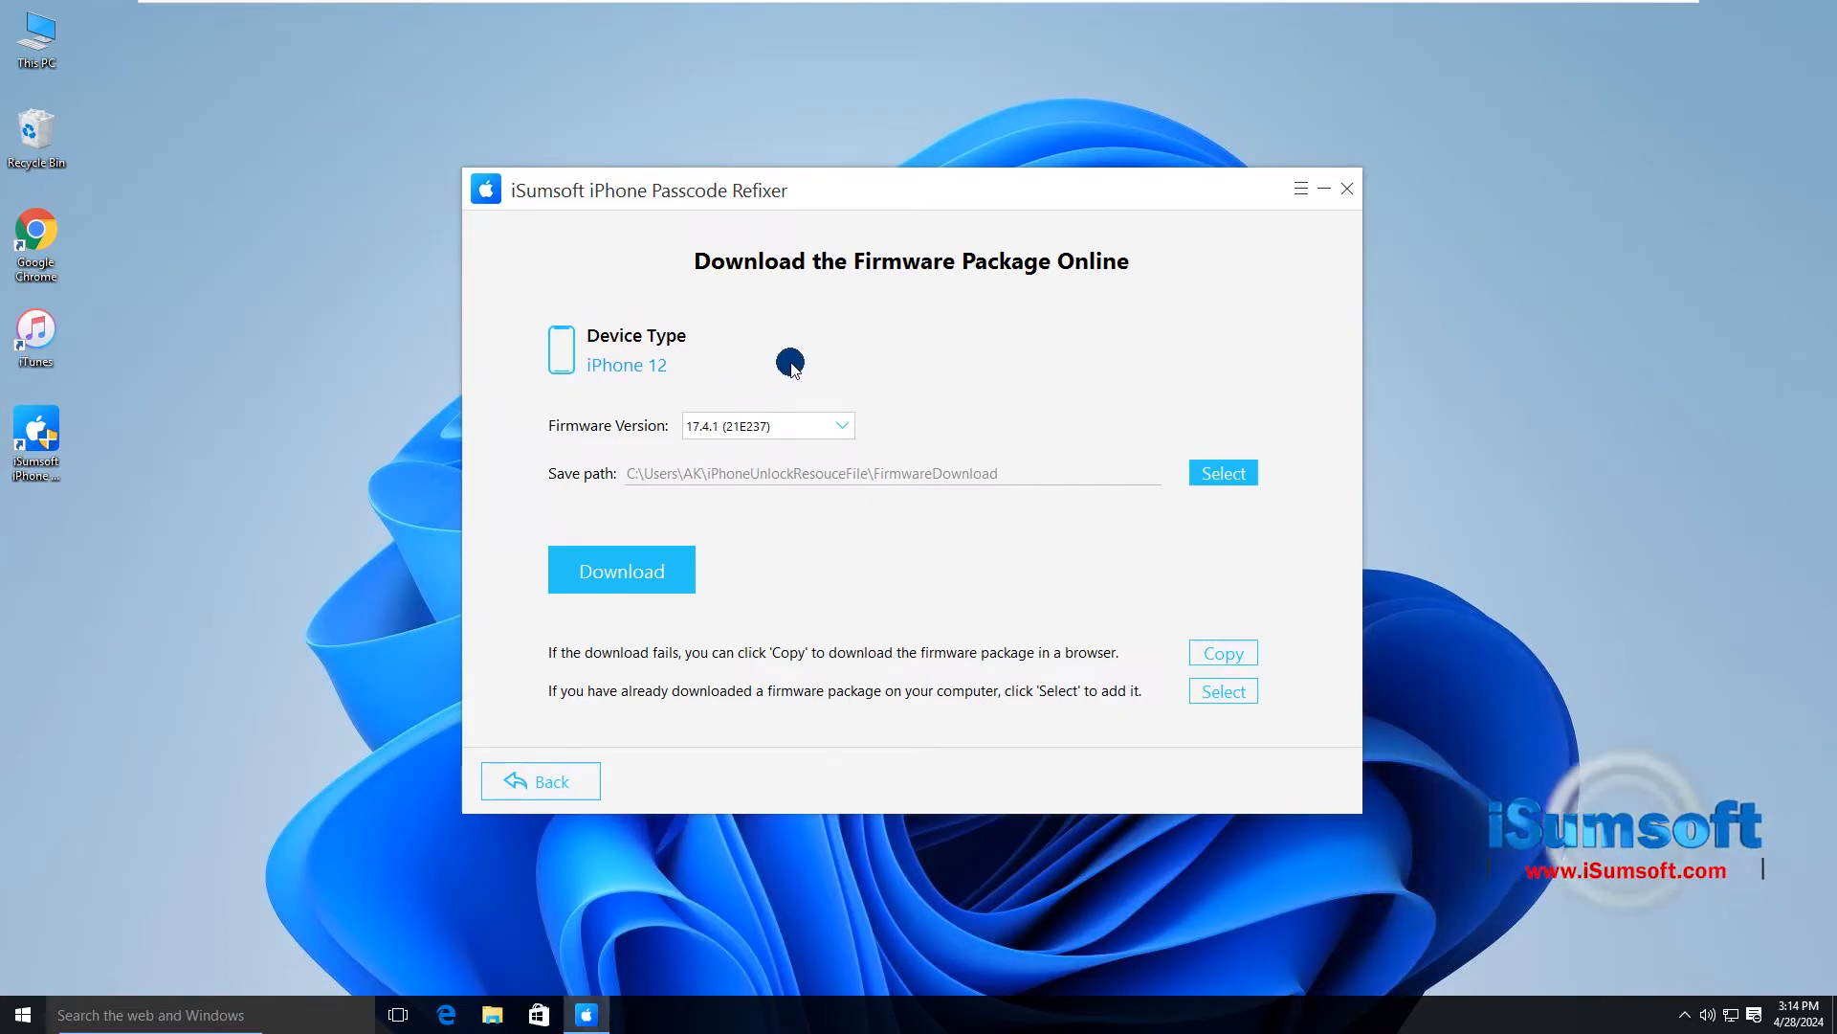
pyautogui.moveTo(936, 283)
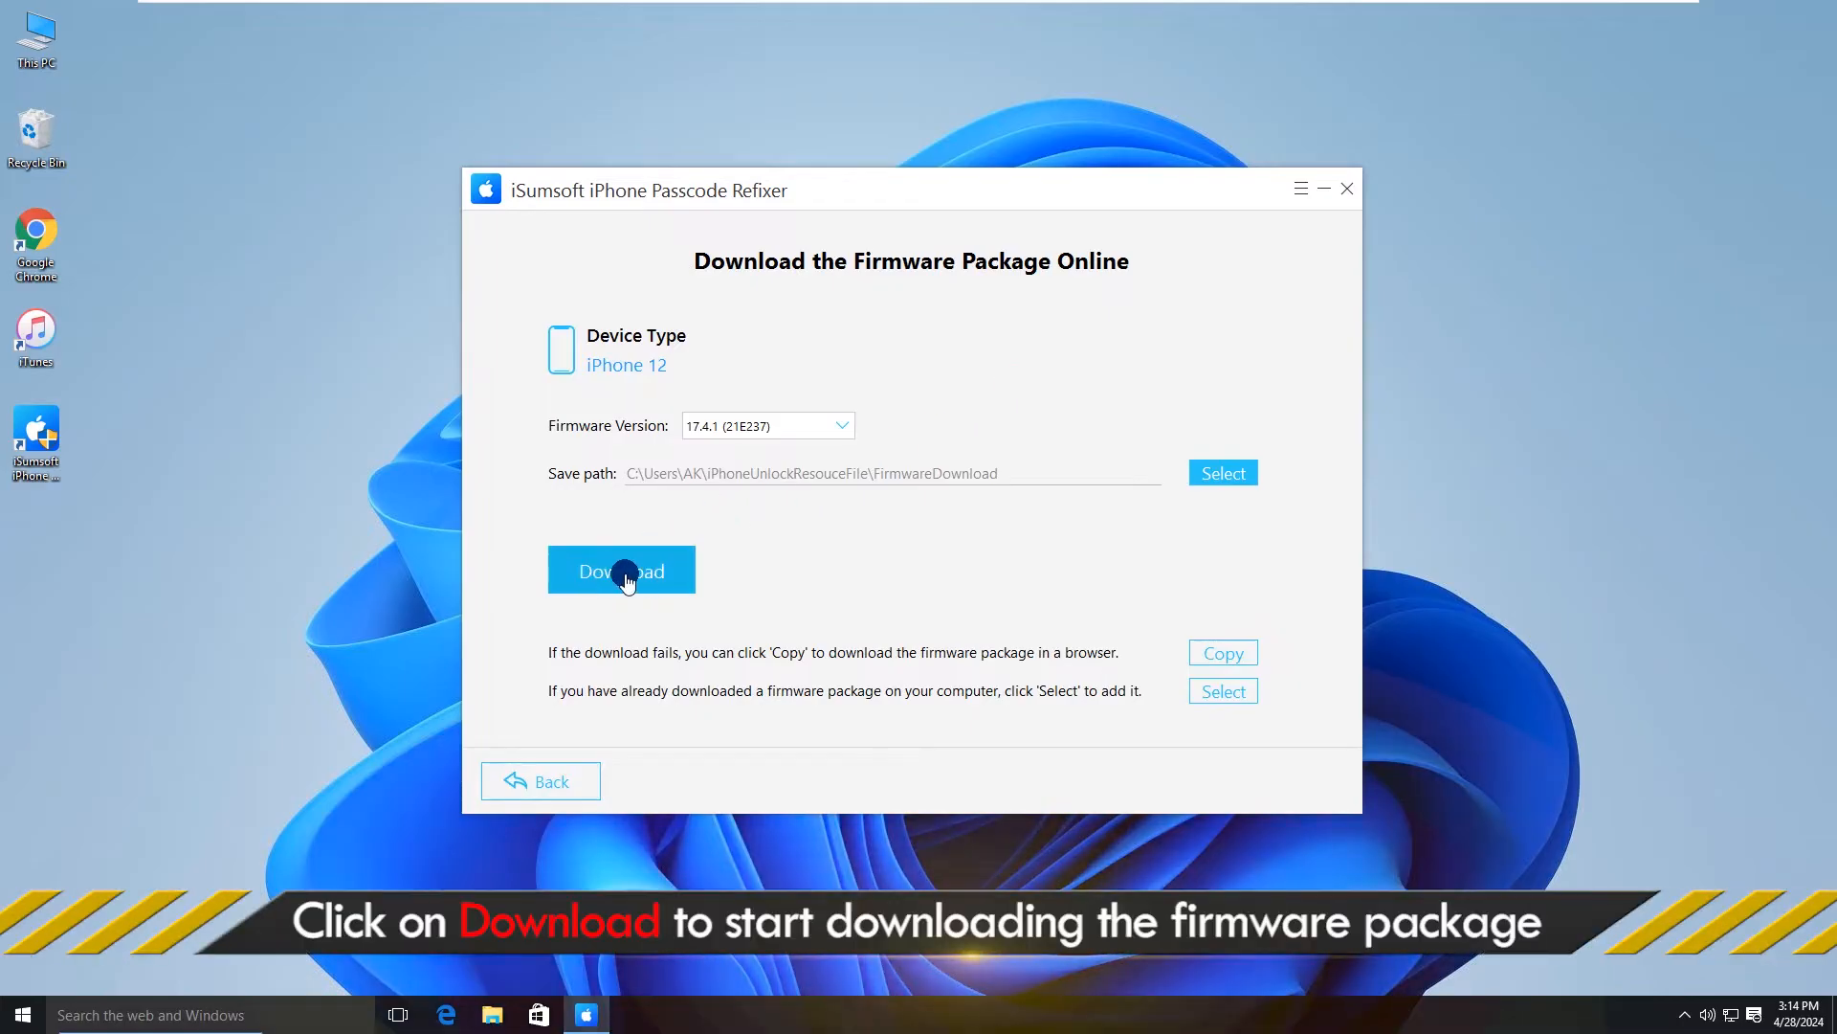
# Step: Download and verify the 17.4.1 firmware package for the iPhone 12
pyautogui.click(620, 570)
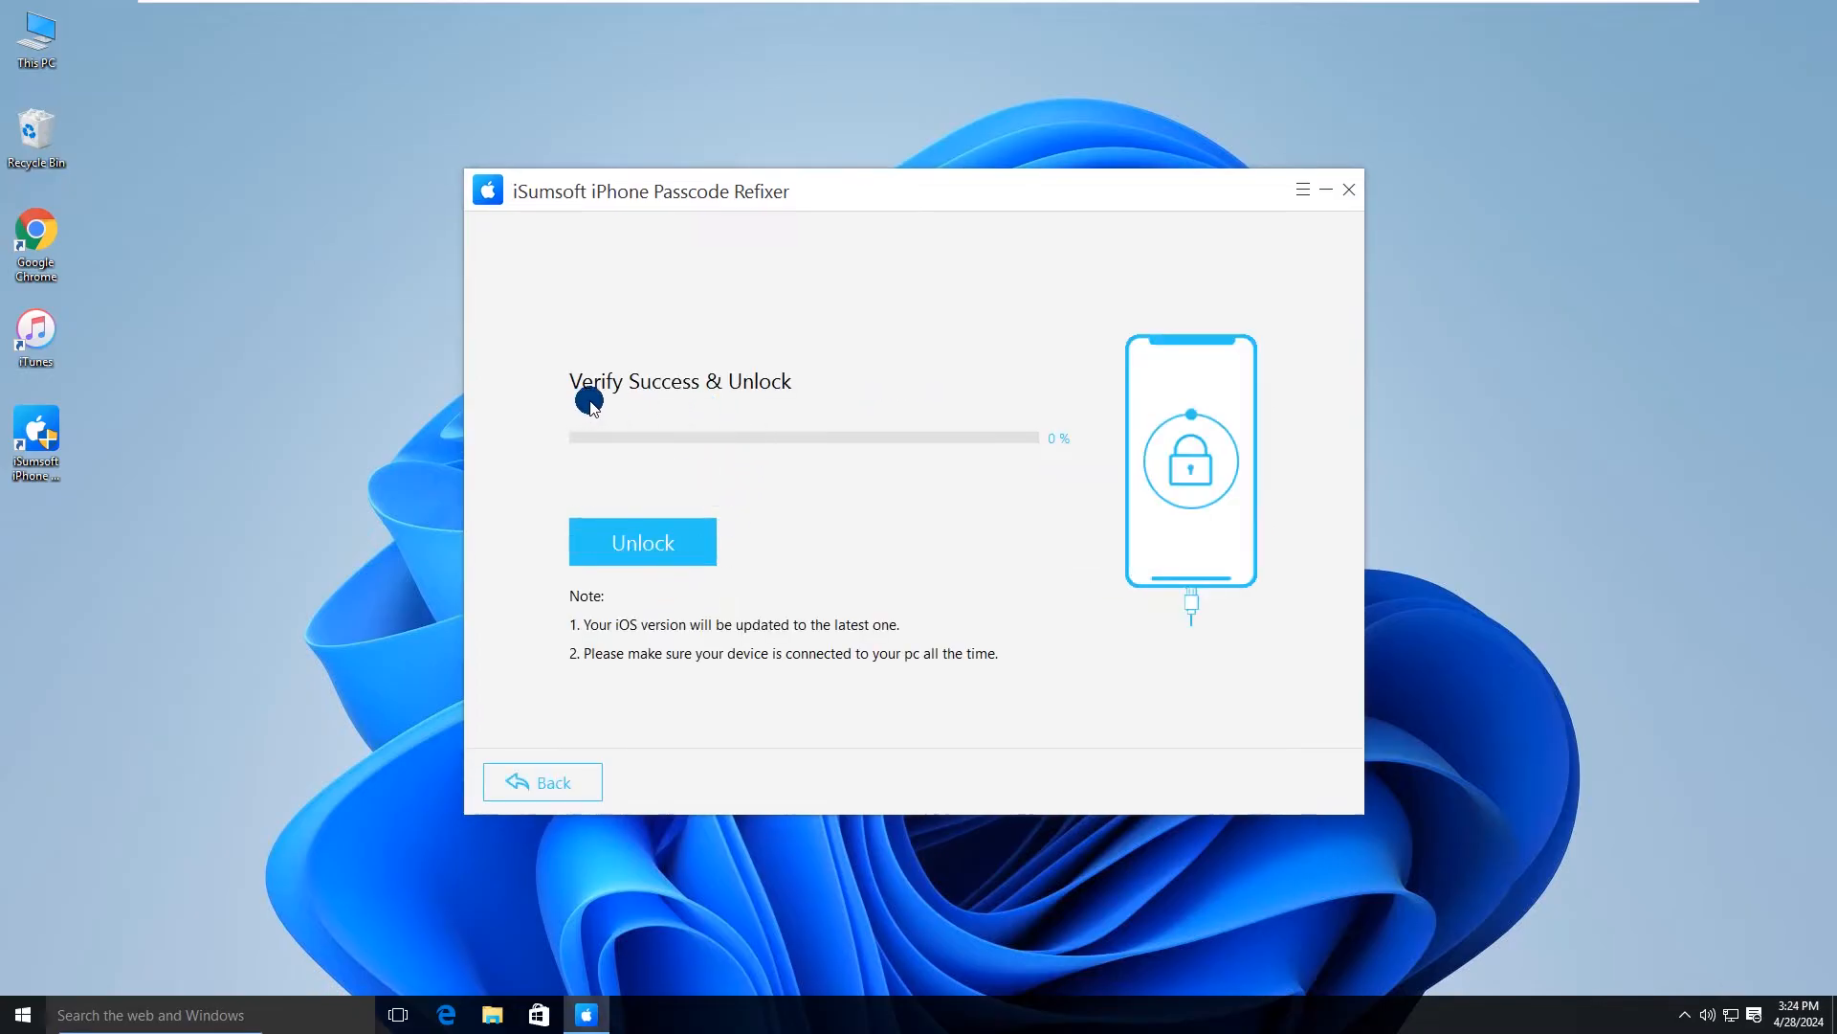
pyautogui.moveTo(808, 559)
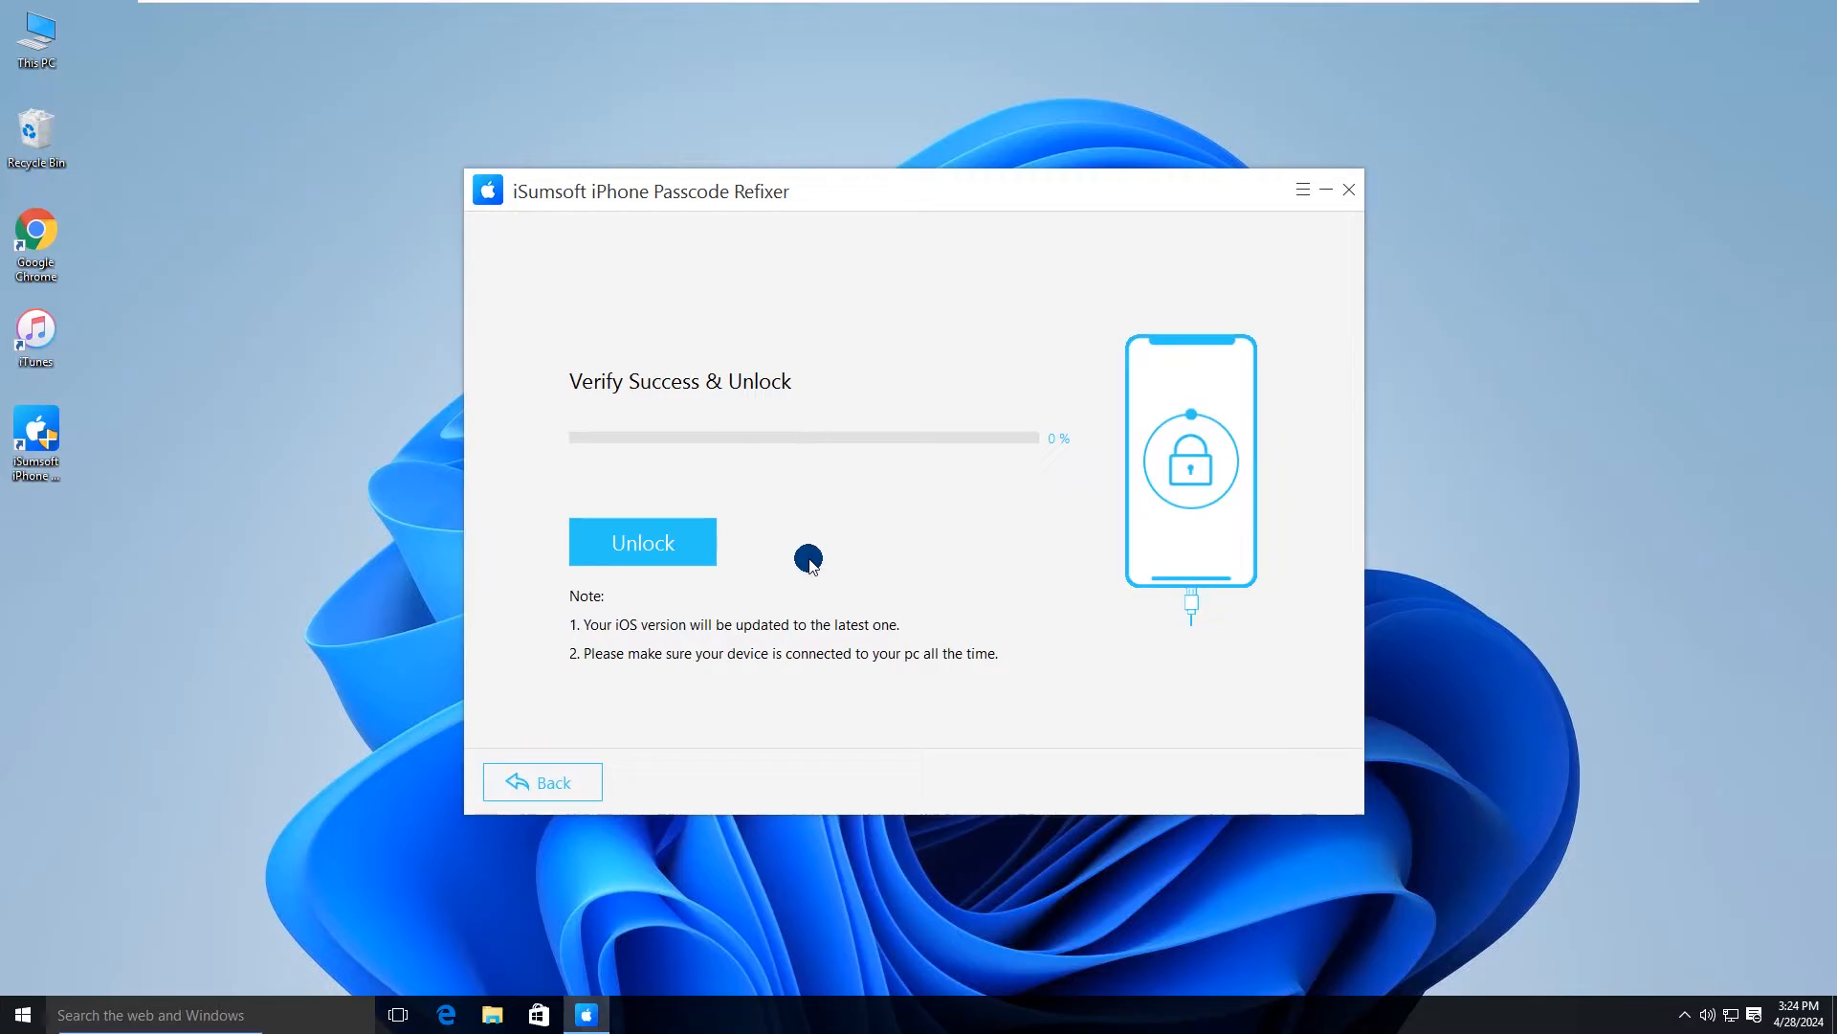
pyautogui.moveTo(655, 649)
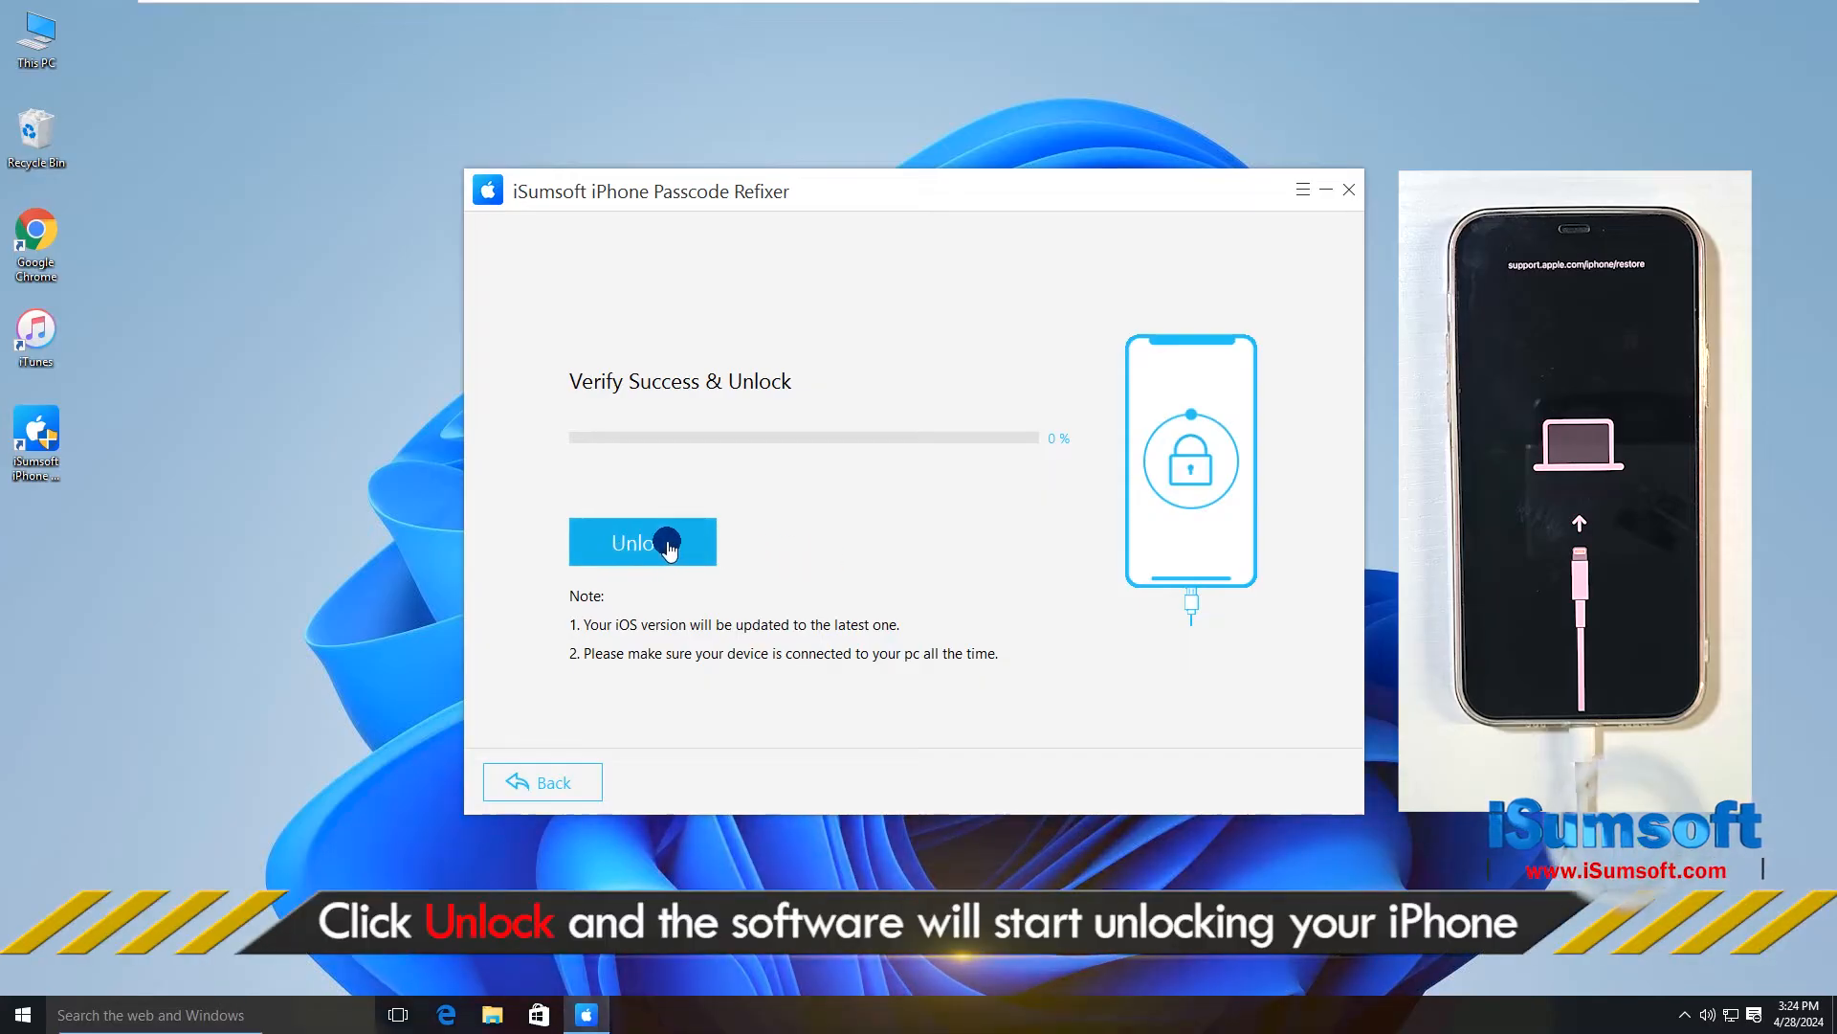
# Step: Unlock the iPhone 12 to remove its screen passcode
pyautogui.click(643, 542)
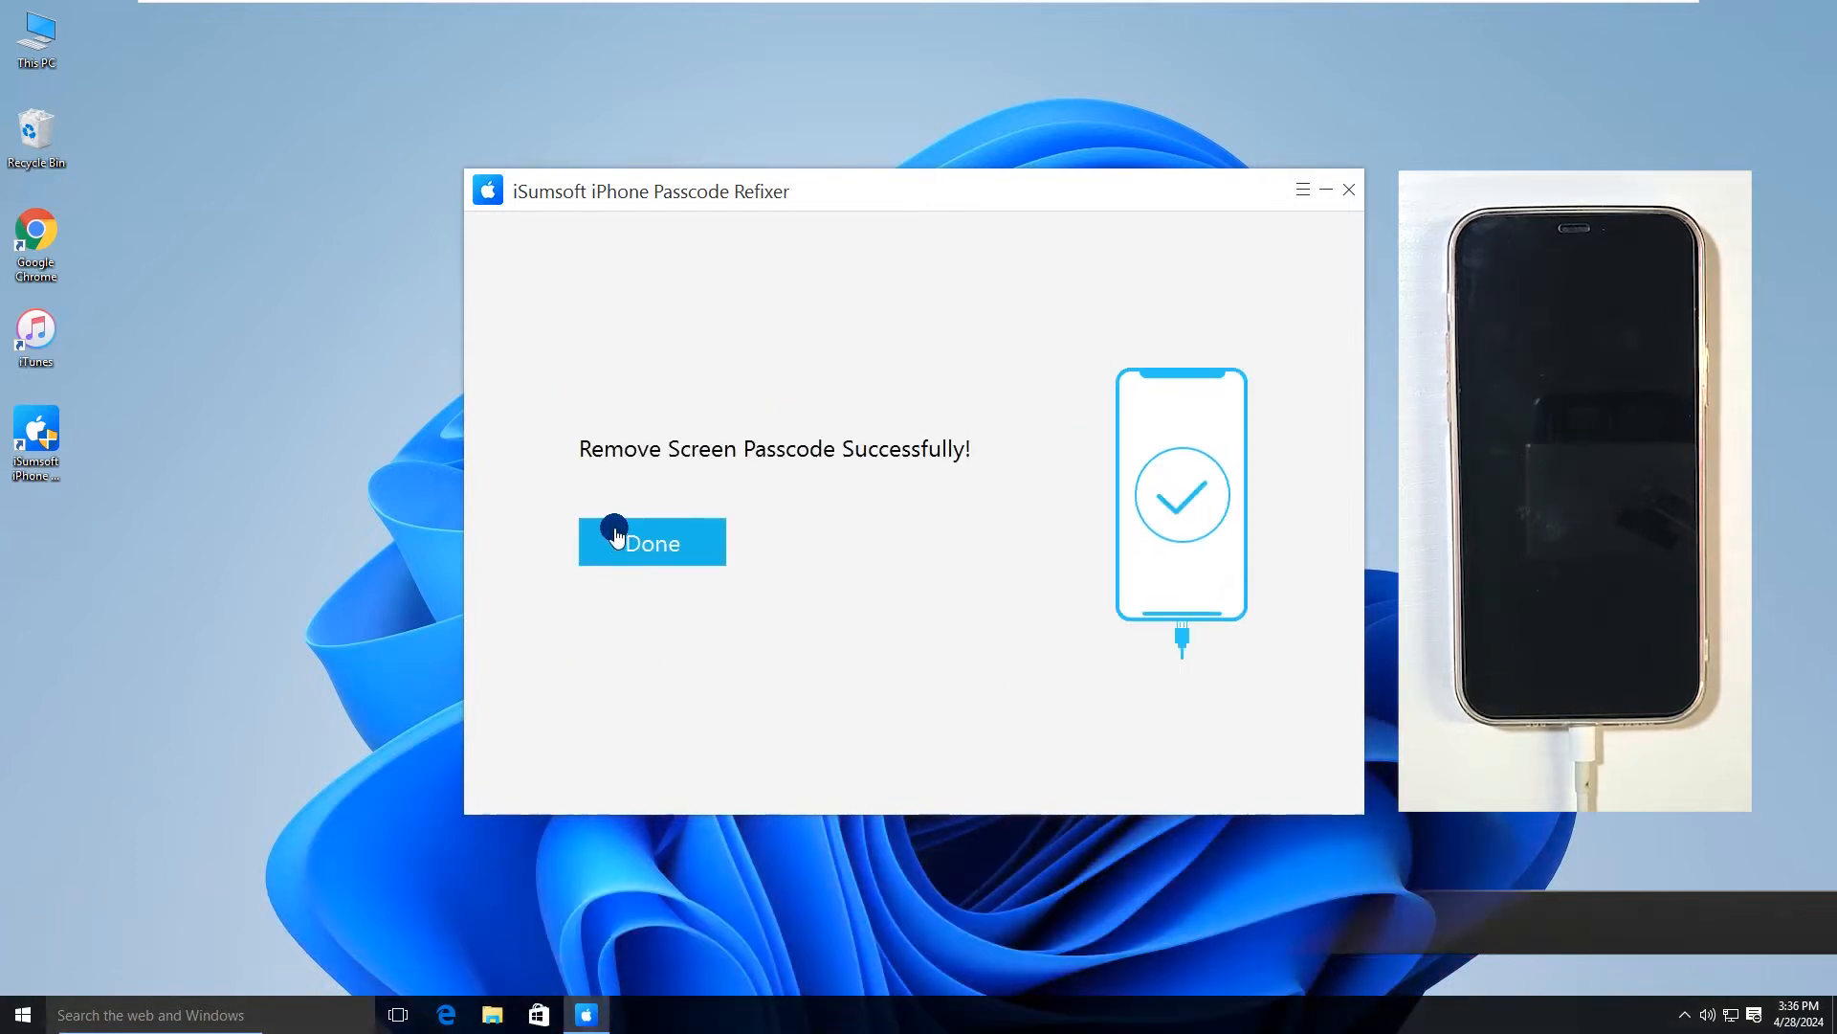
pyautogui.moveTo(944, 473)
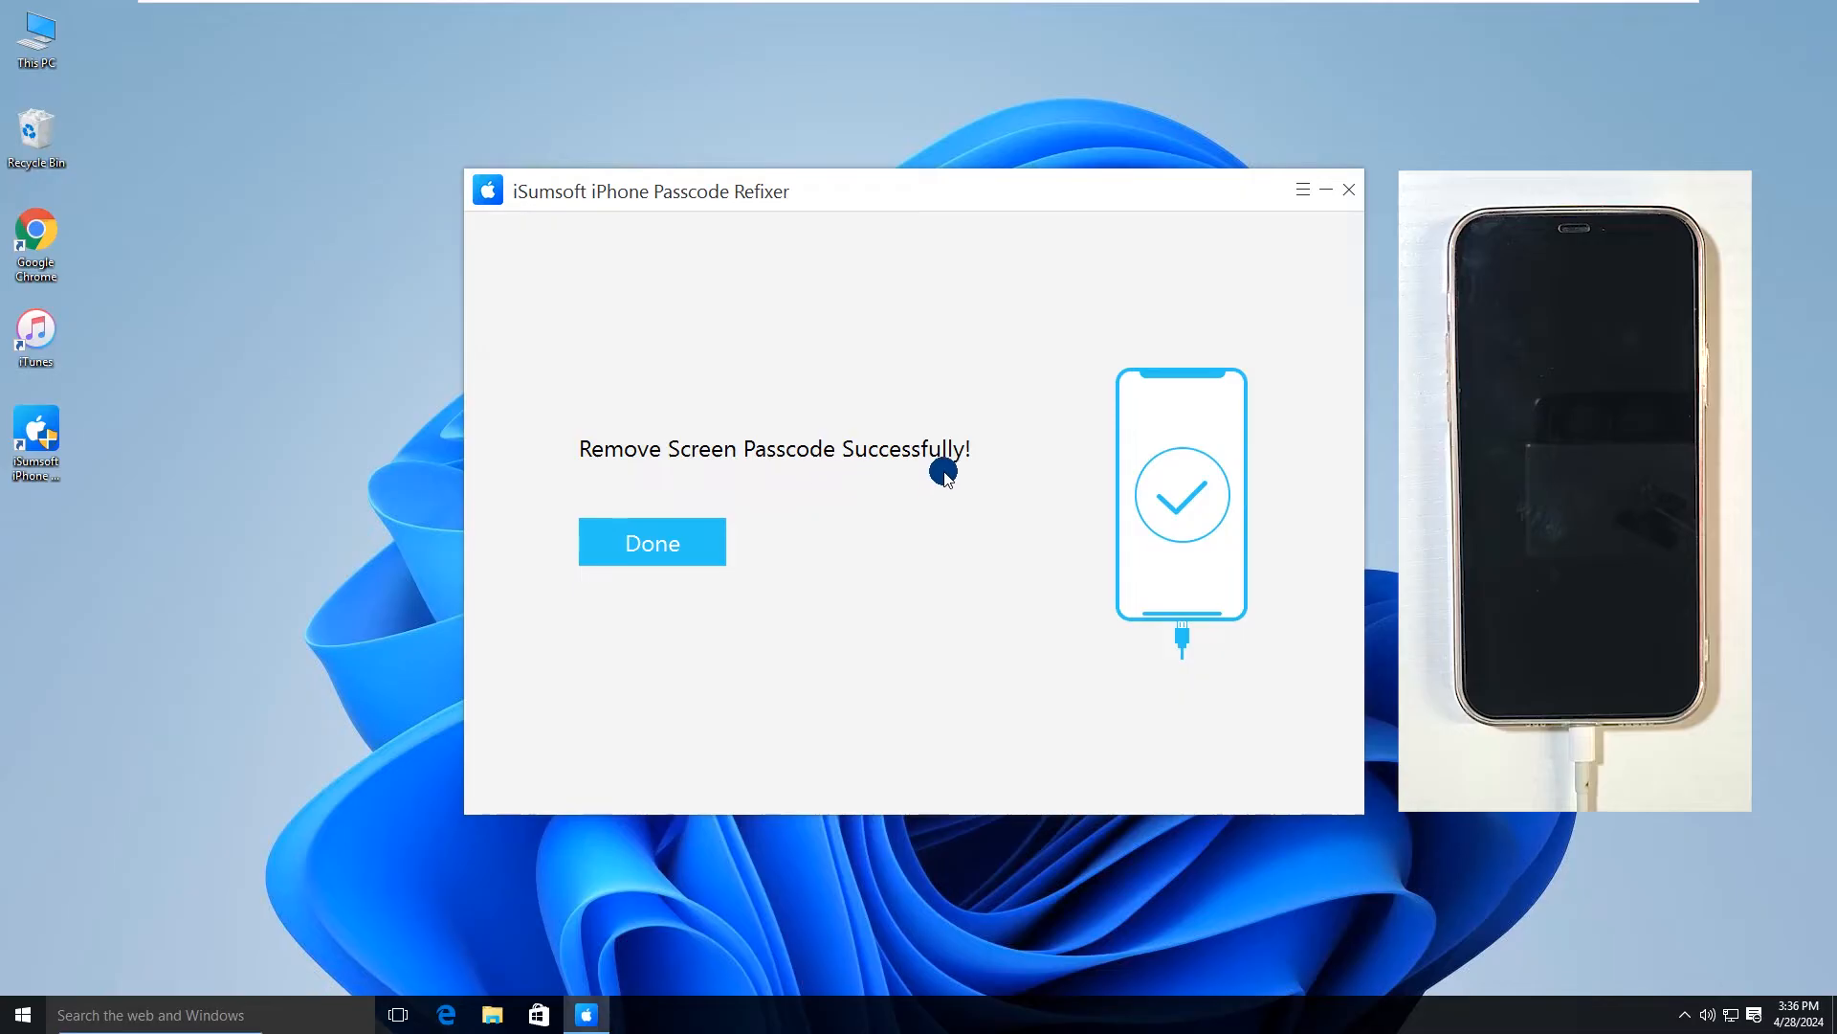